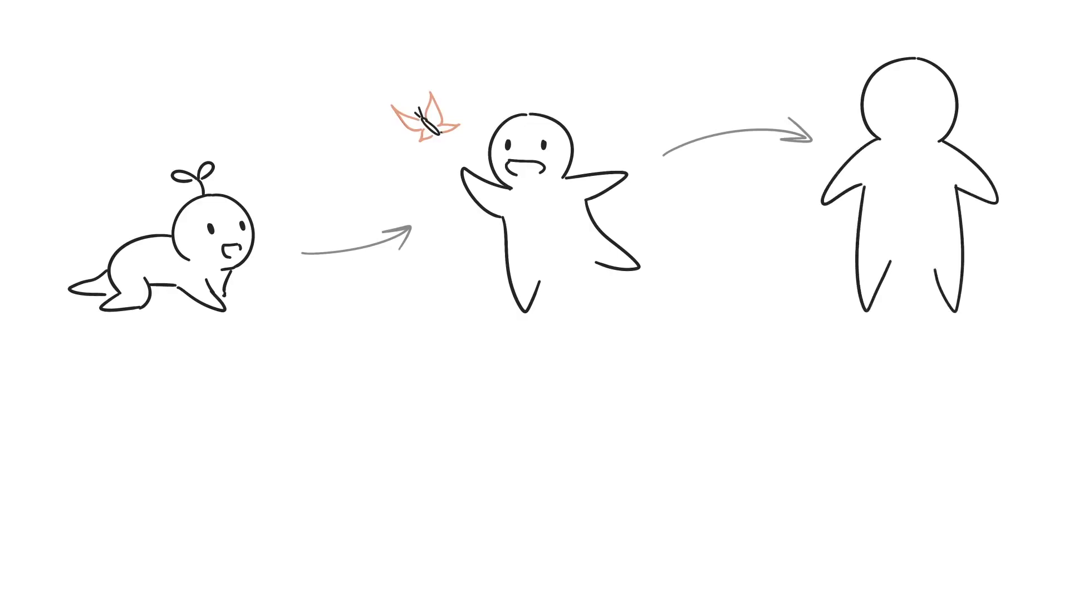
Sketch the growing-up sequence: crawling baby, playful child and adult joined by arrows
left_click_drag(256, 307, 389, 376)
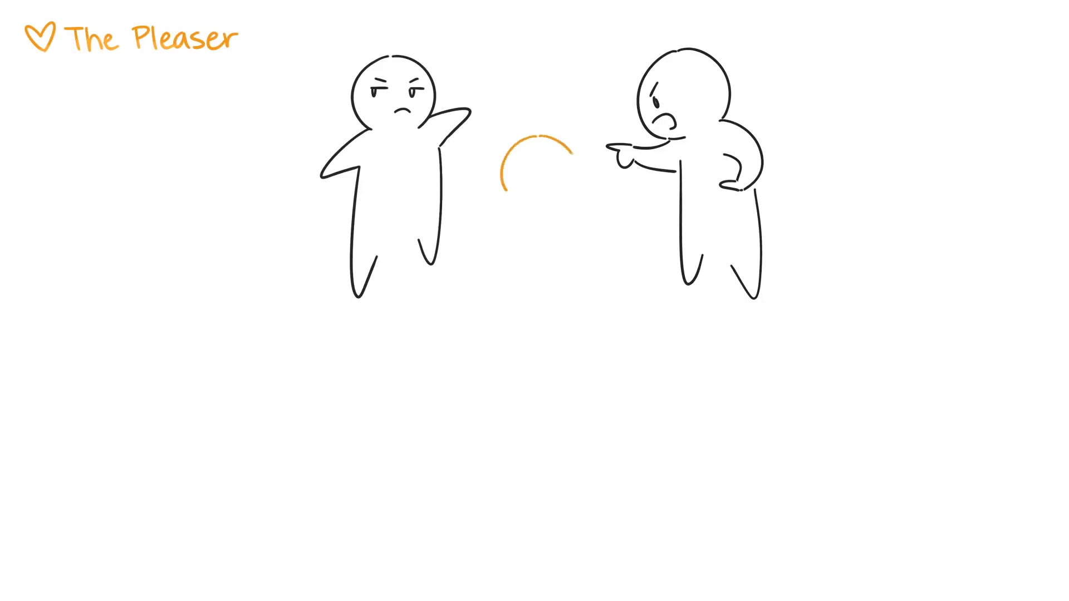
Draw the orange arc between the arguing figures and letter the 'was wrong!' and 'I want...' bubbles
left_click_drag(539, 136, 539, 286)
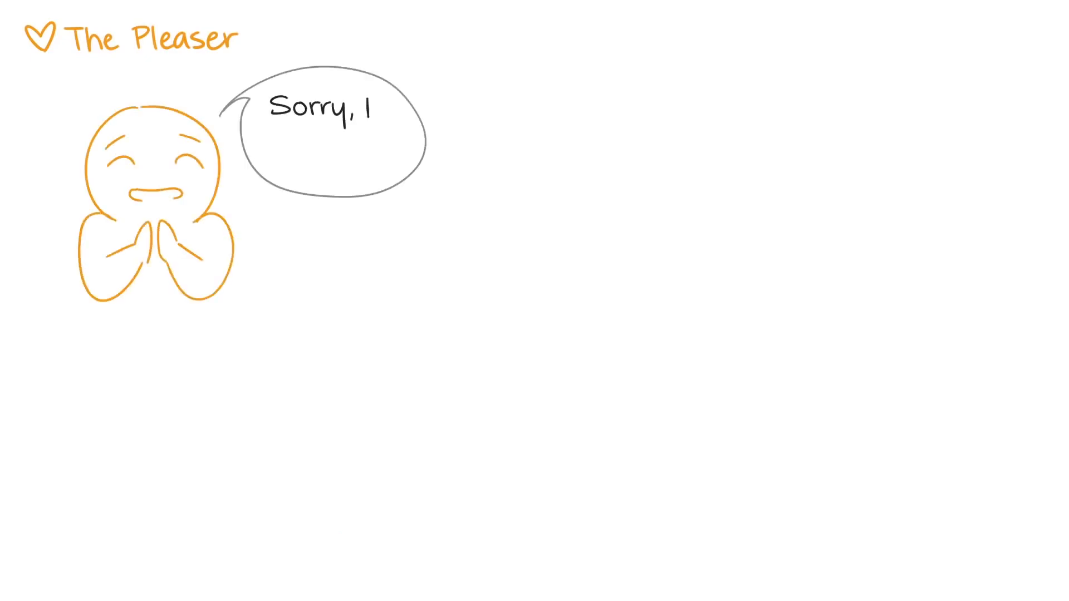
type("was wrong!")
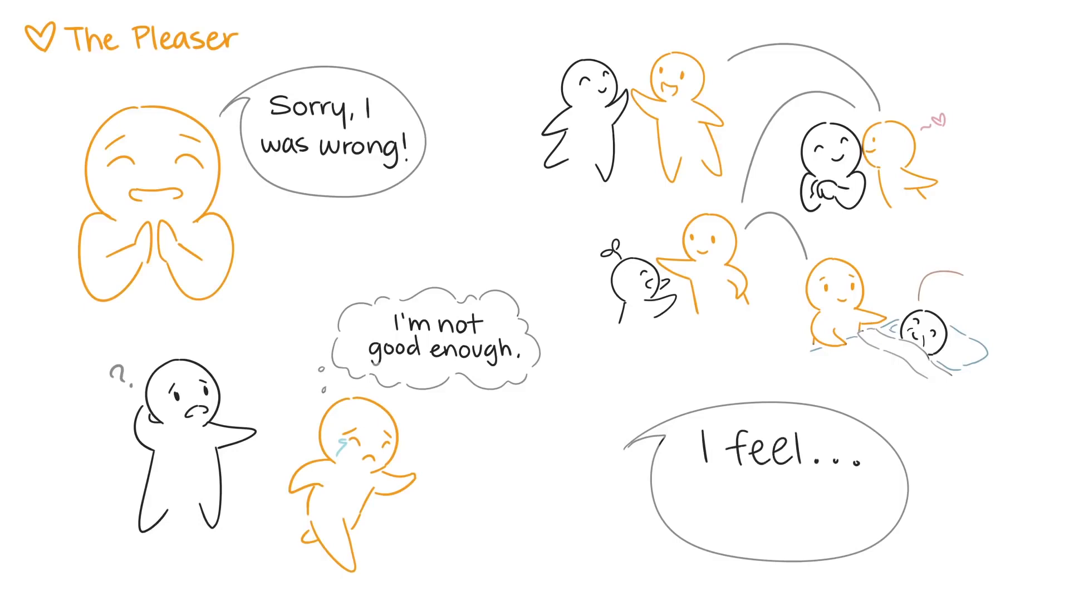
type("I want...")
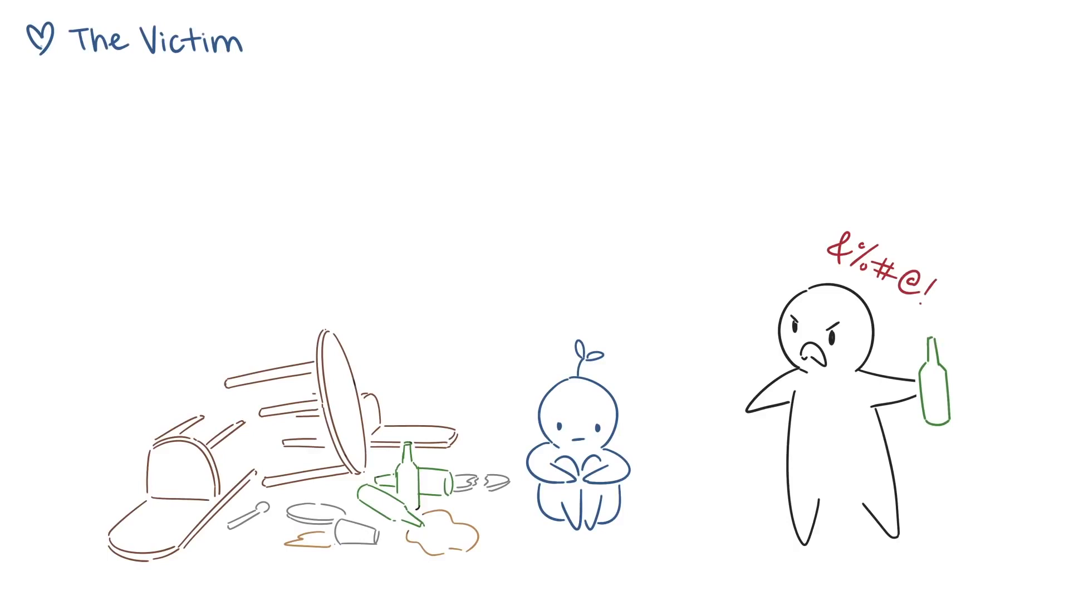
Add brush strokes to the Victim scene's huddled child and toppled bottles
left_click_drag(617, 389, 654, 378)
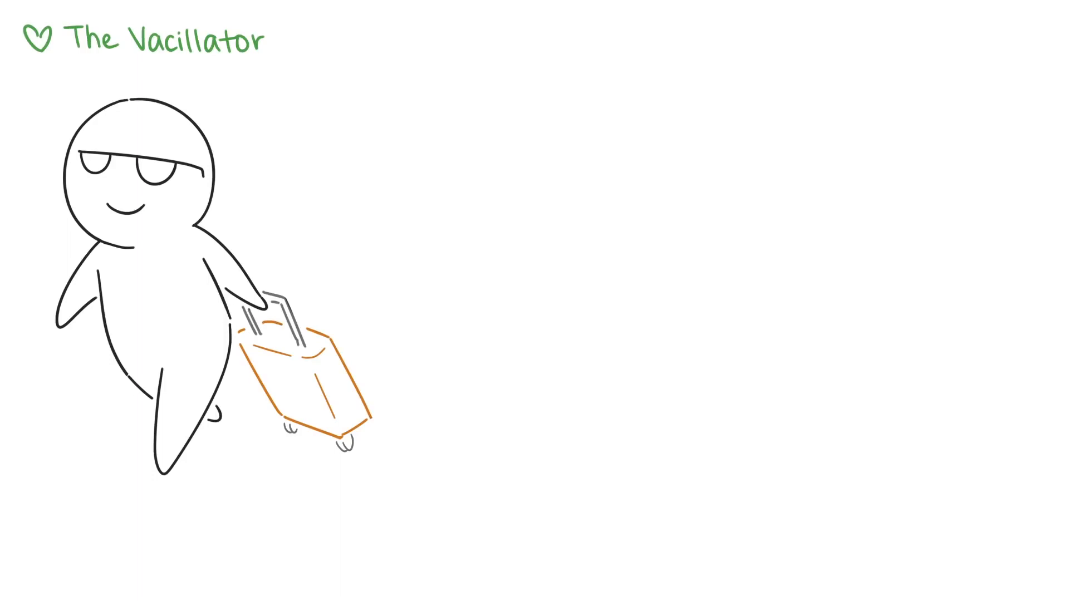
Draw the suitcase traveller, the green sprout child and the couple's dream of growing old together
left_click_drag(464, 140, 466, 194)
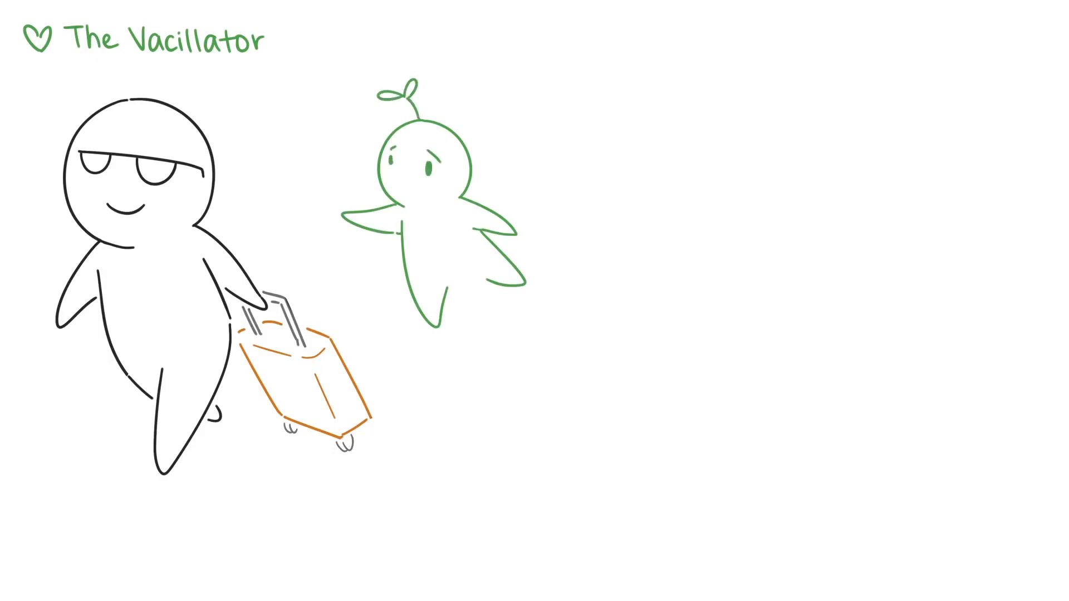
left_click_drag(771, 396, 928, 478)
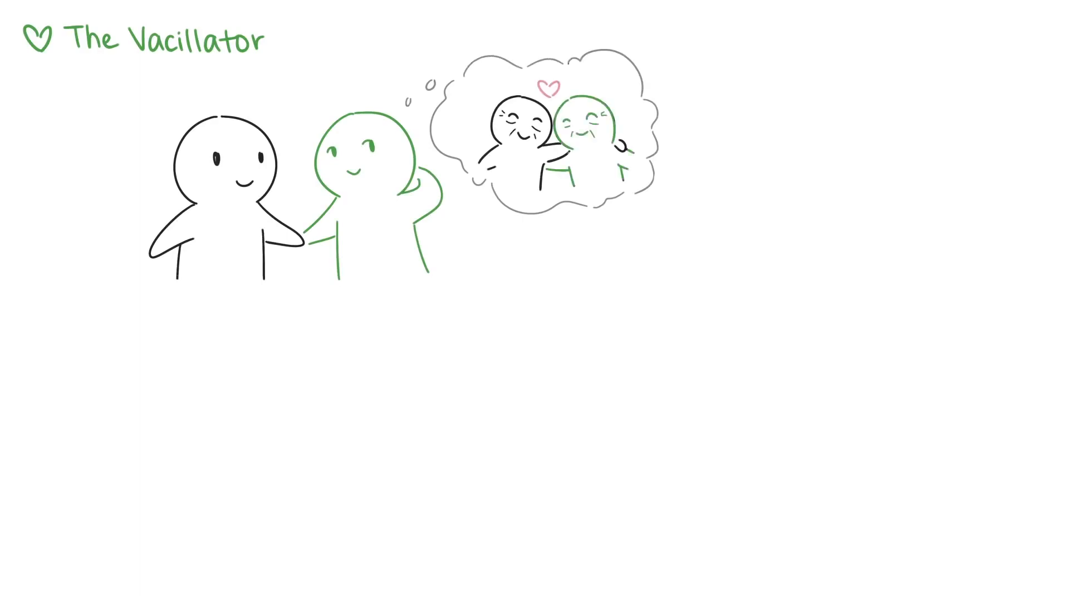
left_click_drag(423, 95, 730, 184)
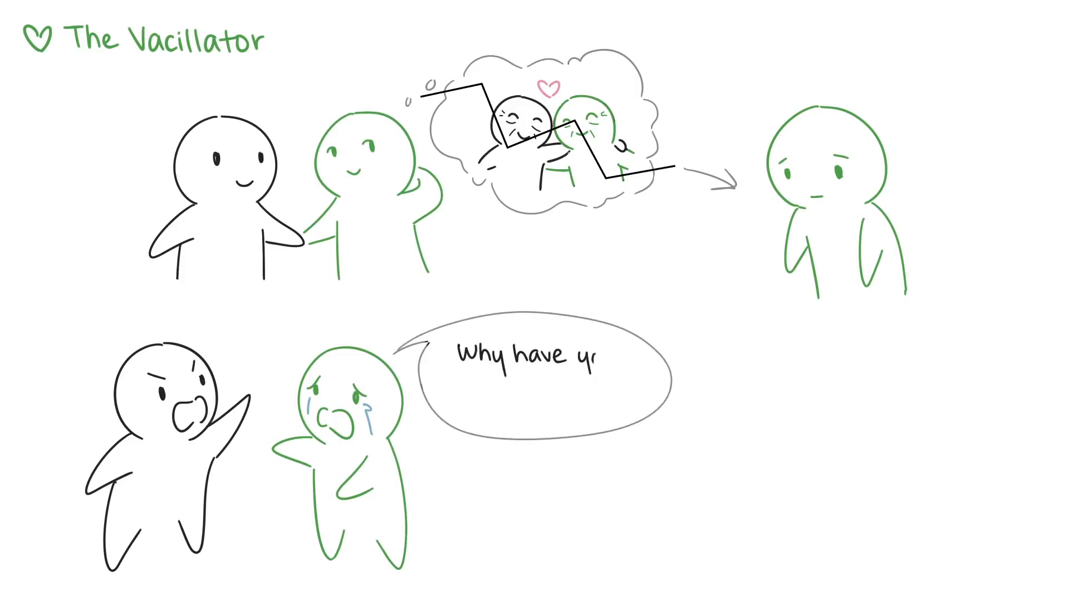
Letter the teary bubble 'Why have you been avoiding me!?'
type("you been avoiding me")
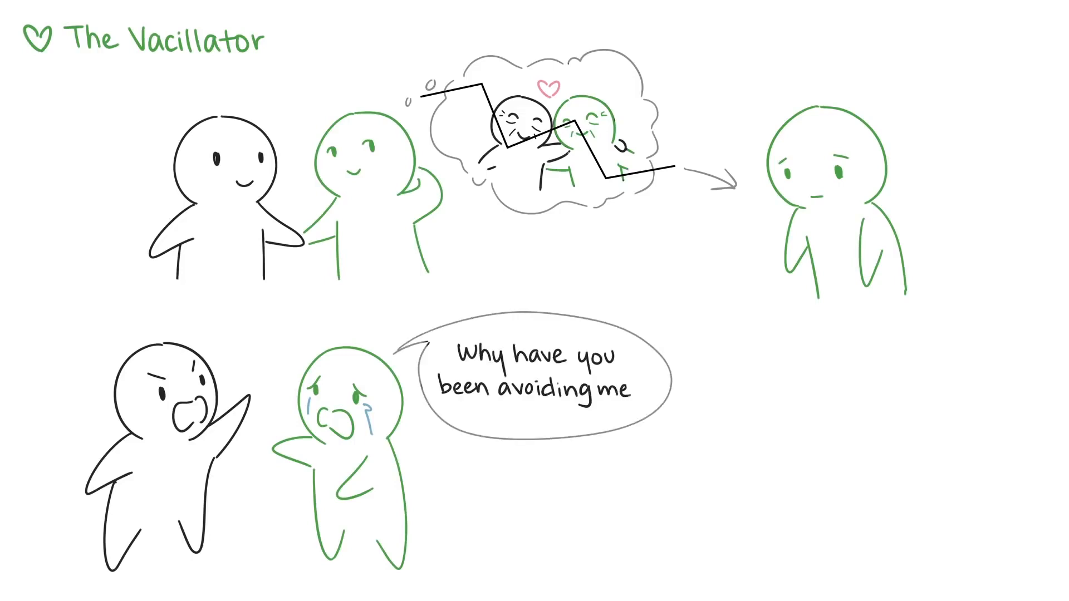
type("!?")
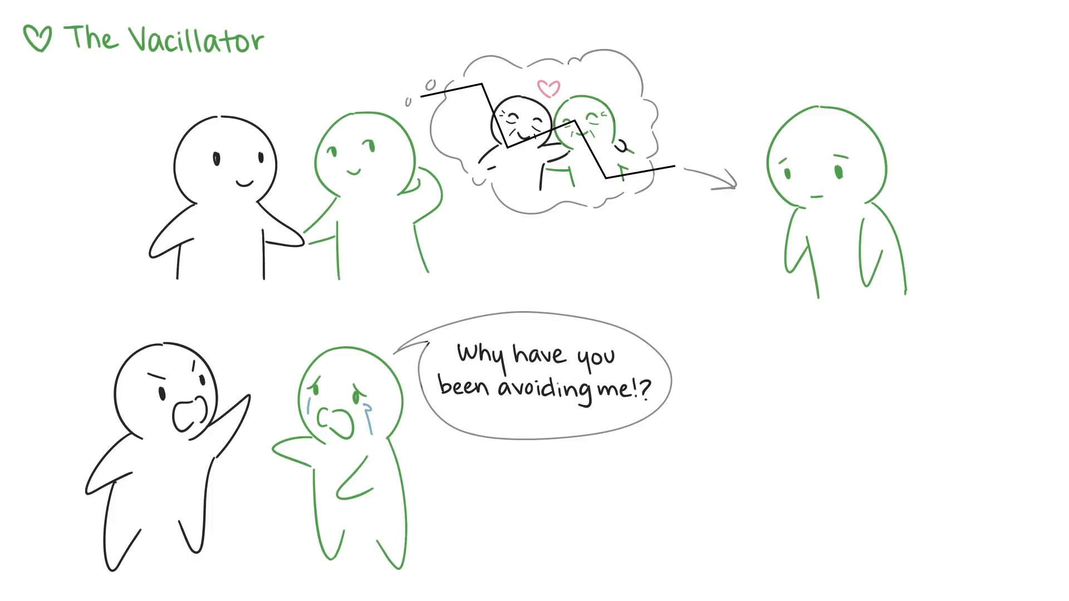